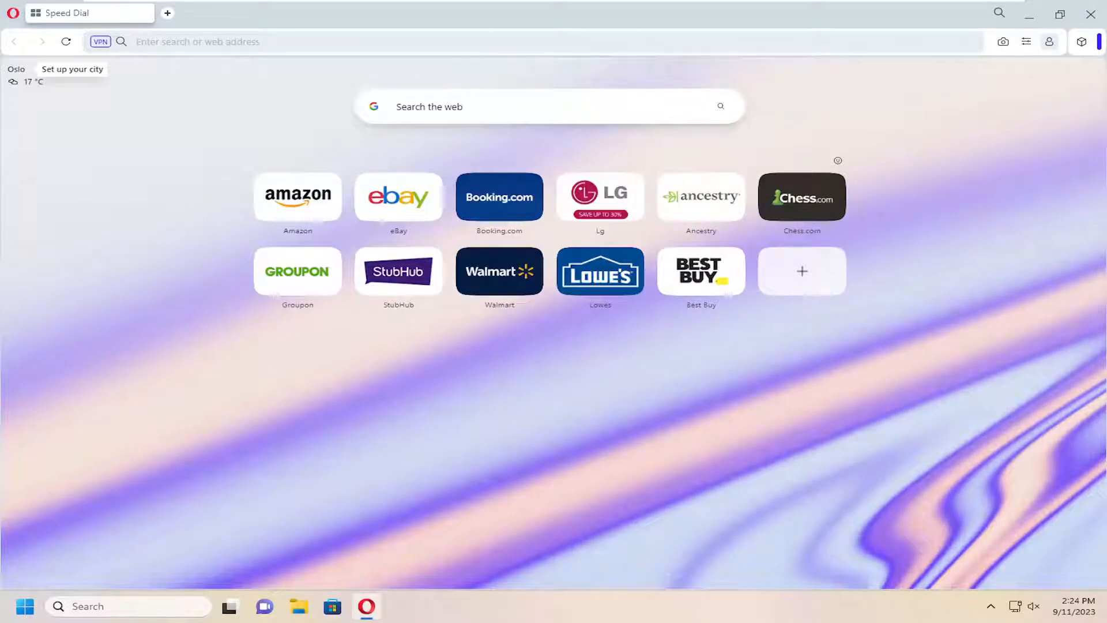
mouse_move(154, 153)
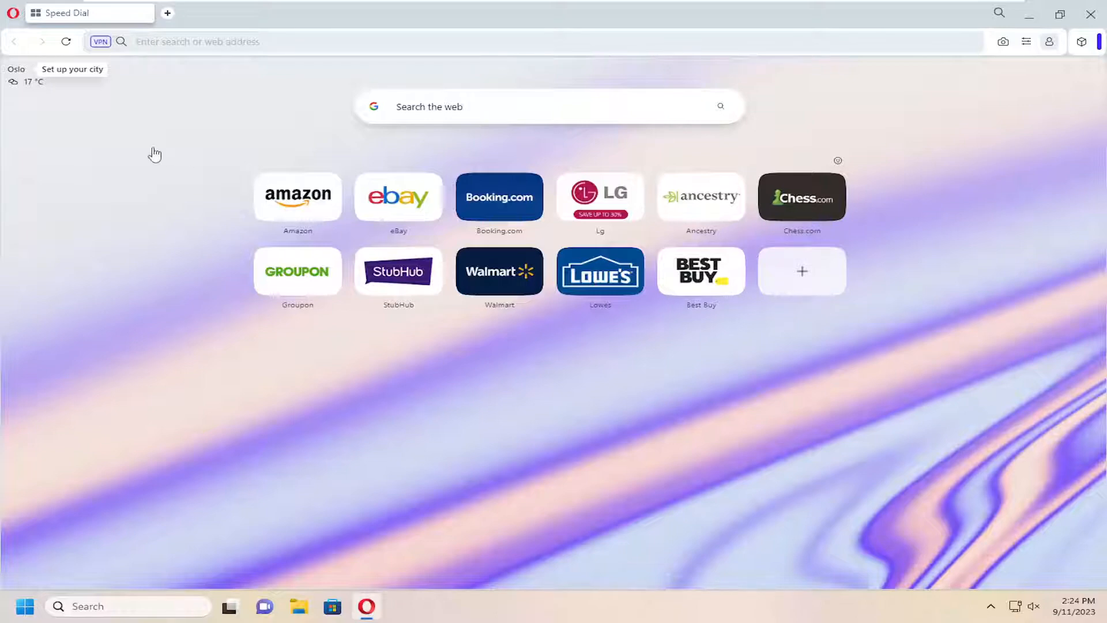
mouse_move(11, 24)
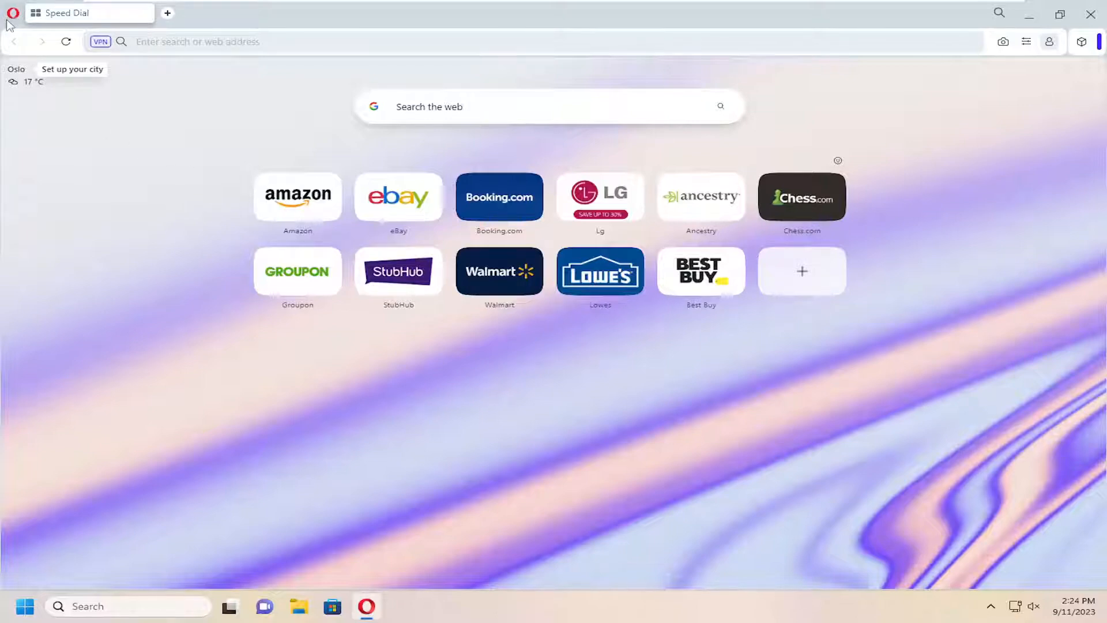
mouse_move(11, 13)
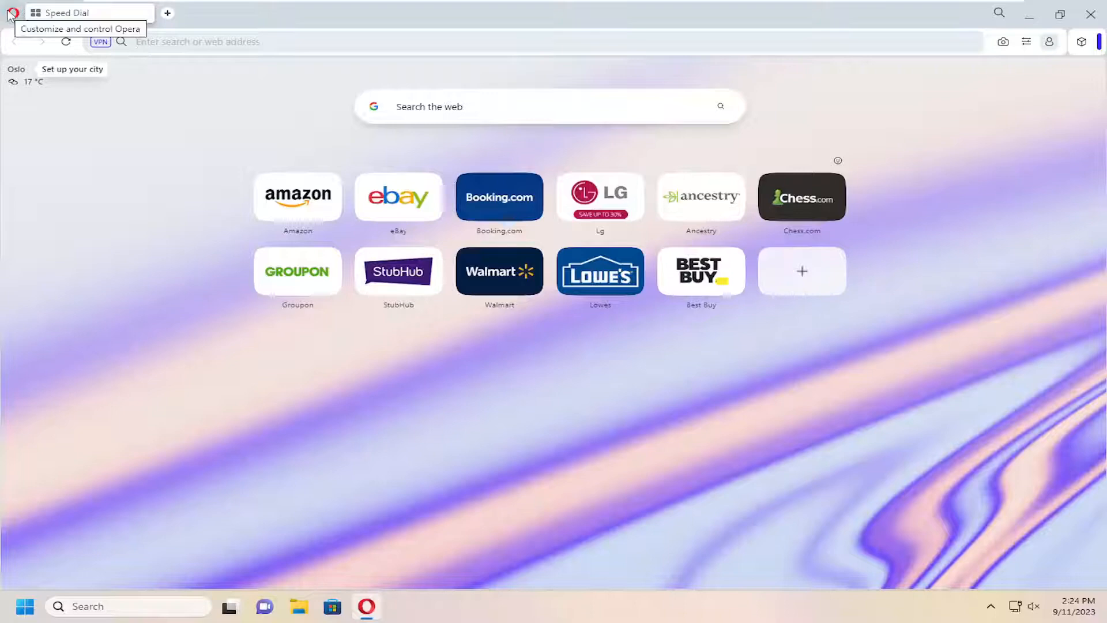
Reach Opera's settings page via the top-left Opera menu.
click(11, 13)
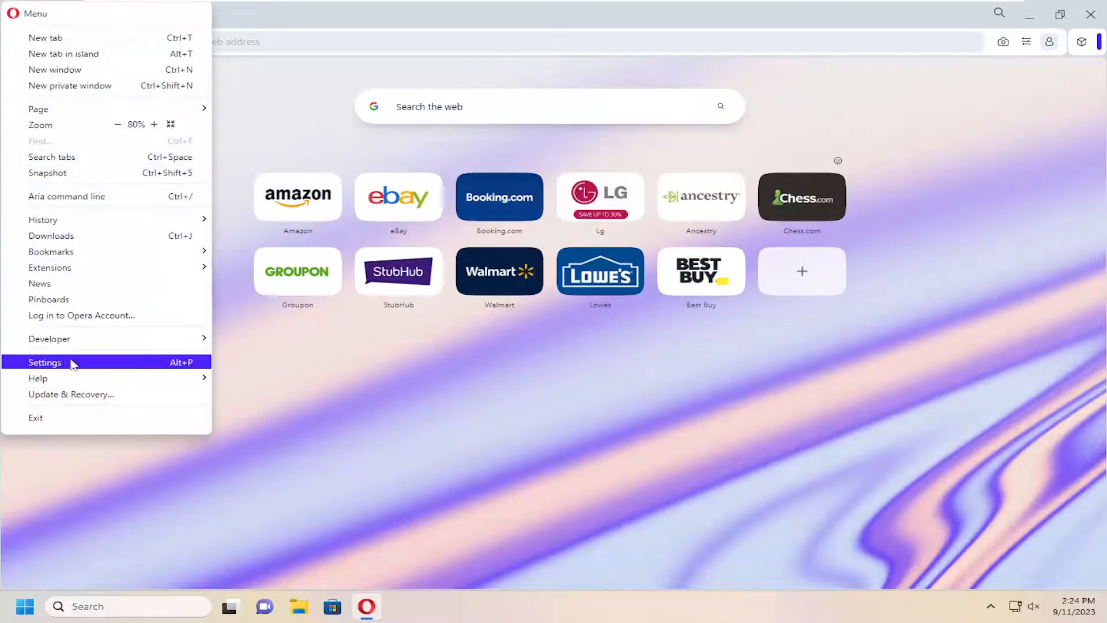
click(45, 362)
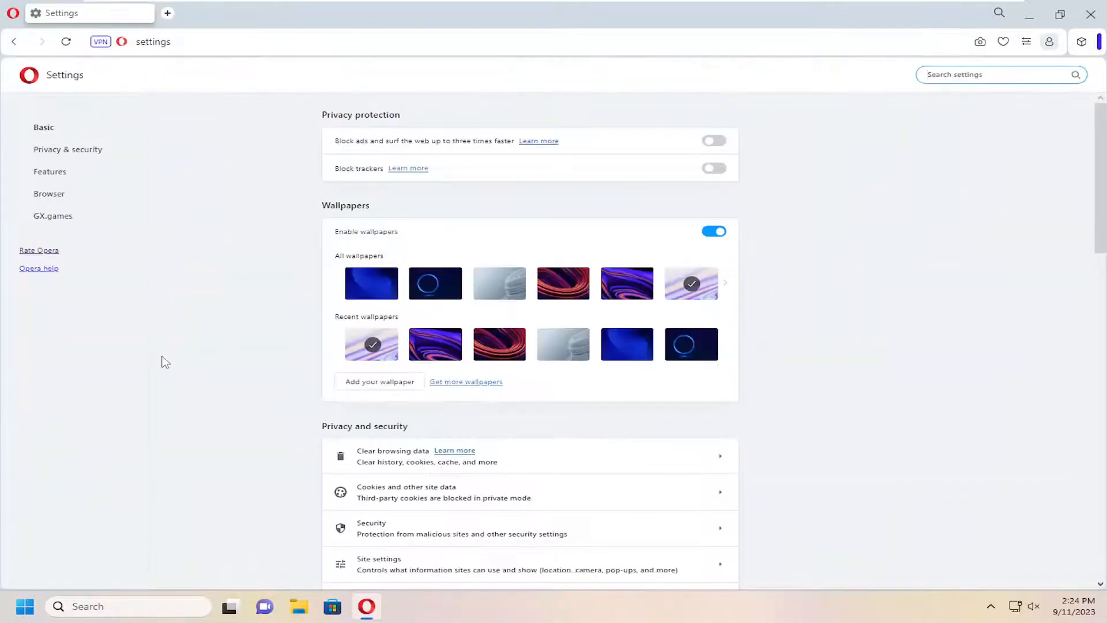
mouse_move(581, 274)
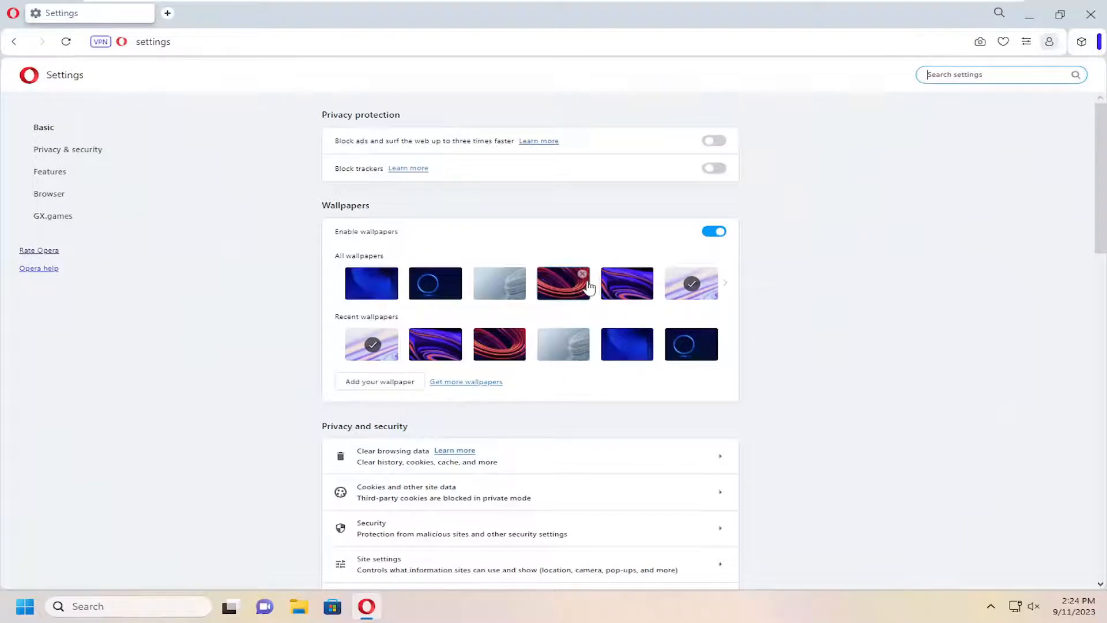
Scroll the Basic settings down to the On startup section.
scroll(down, 3)
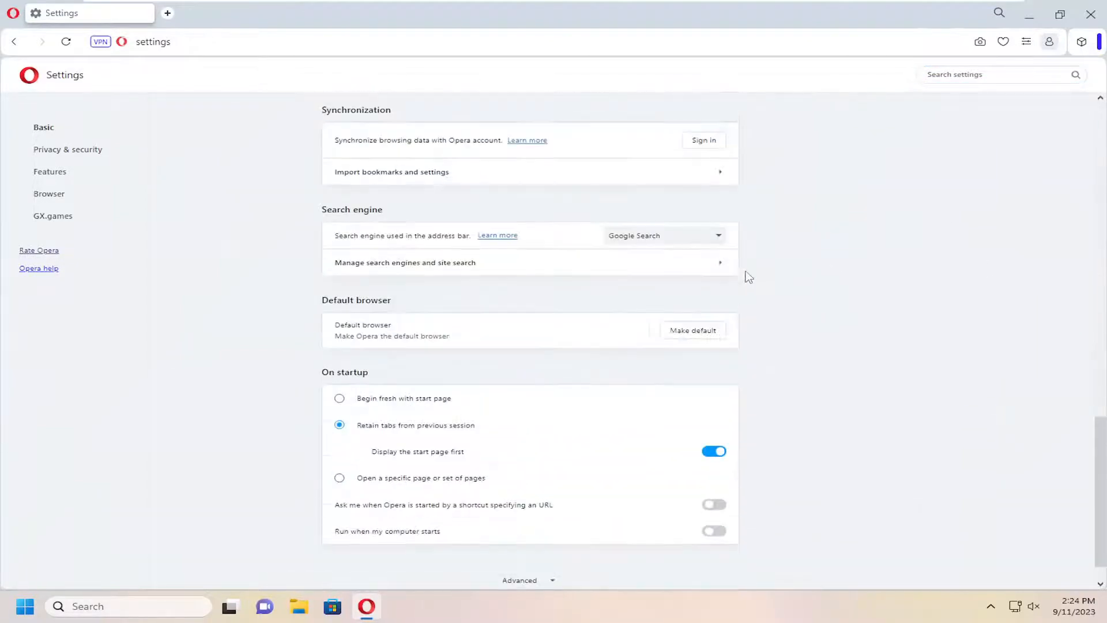
scroll(down, 3)
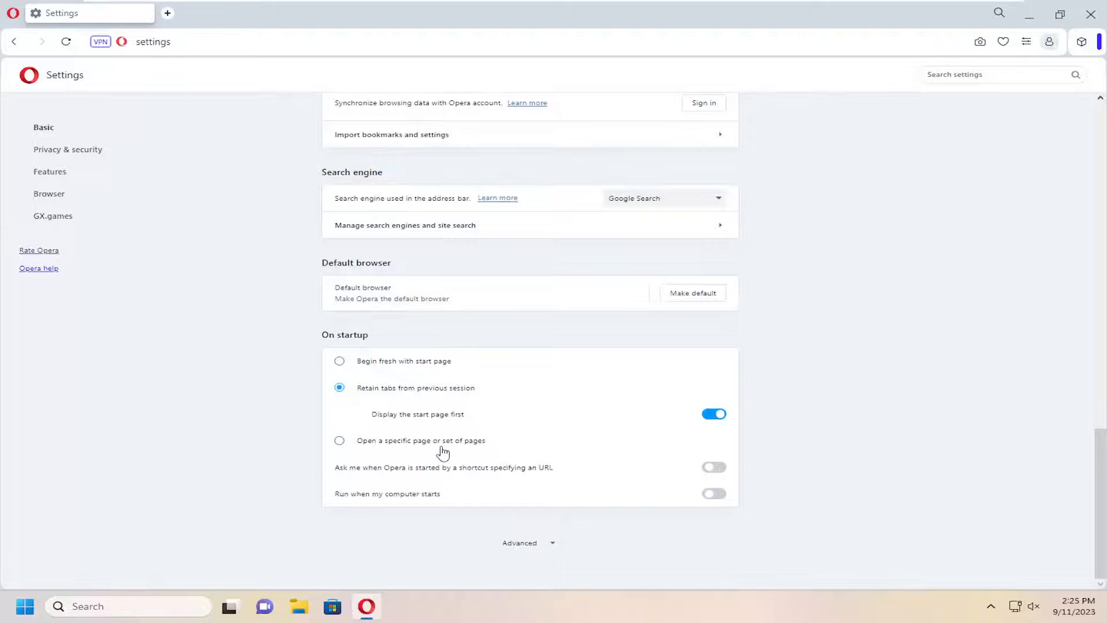
Try 'Open a specific page or set of pages', cancel adding a page, and revert to retaining previous tabs.
click(339, 439)
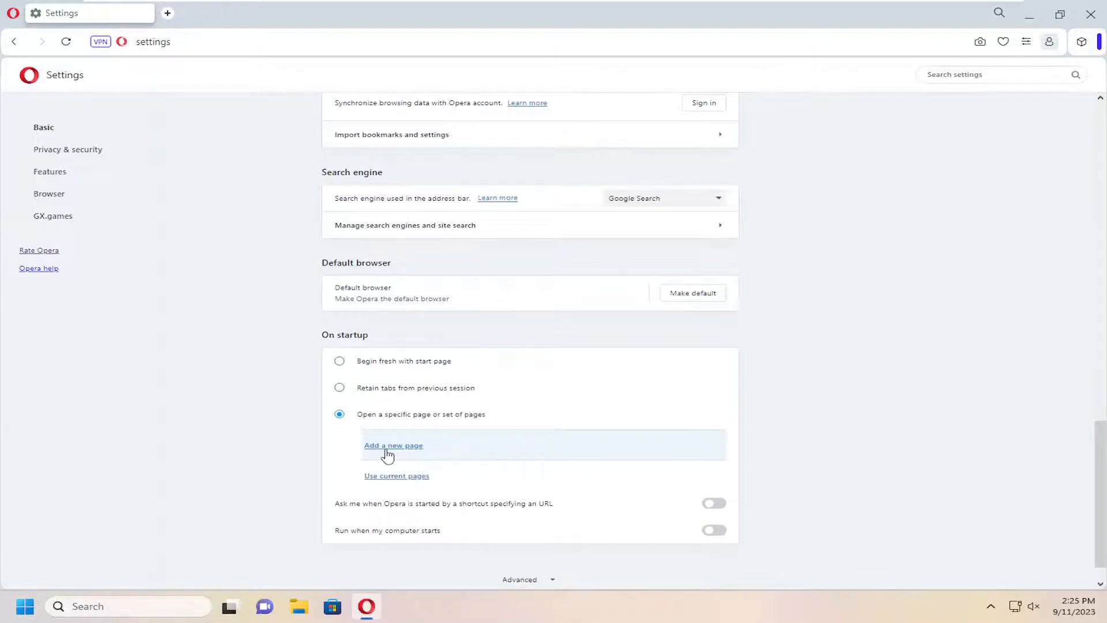
click(393, 445)
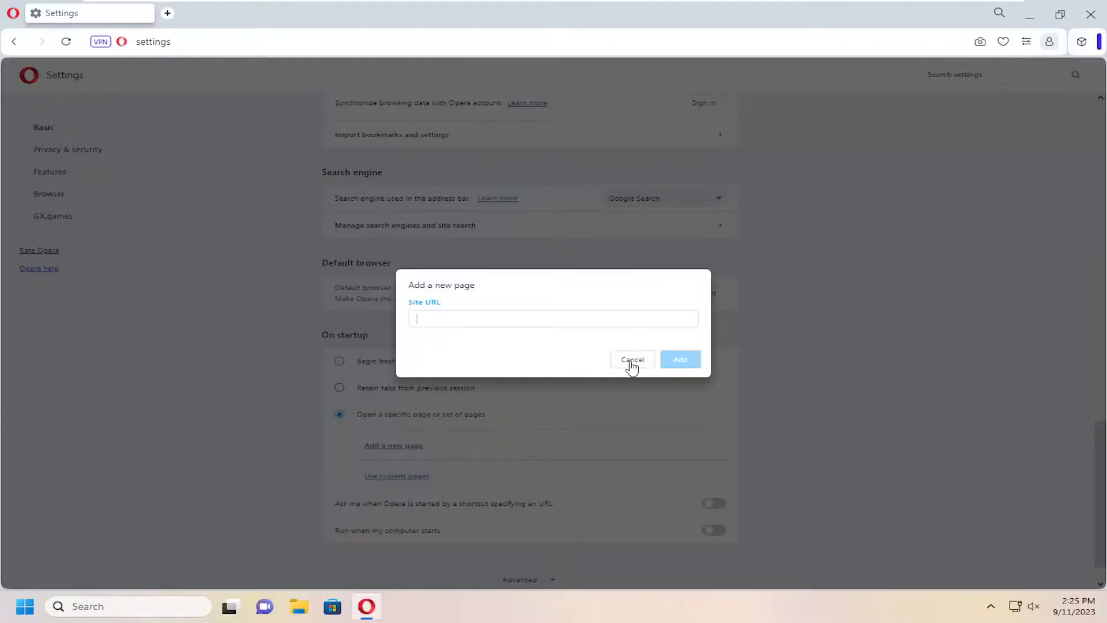
click(632, 360)
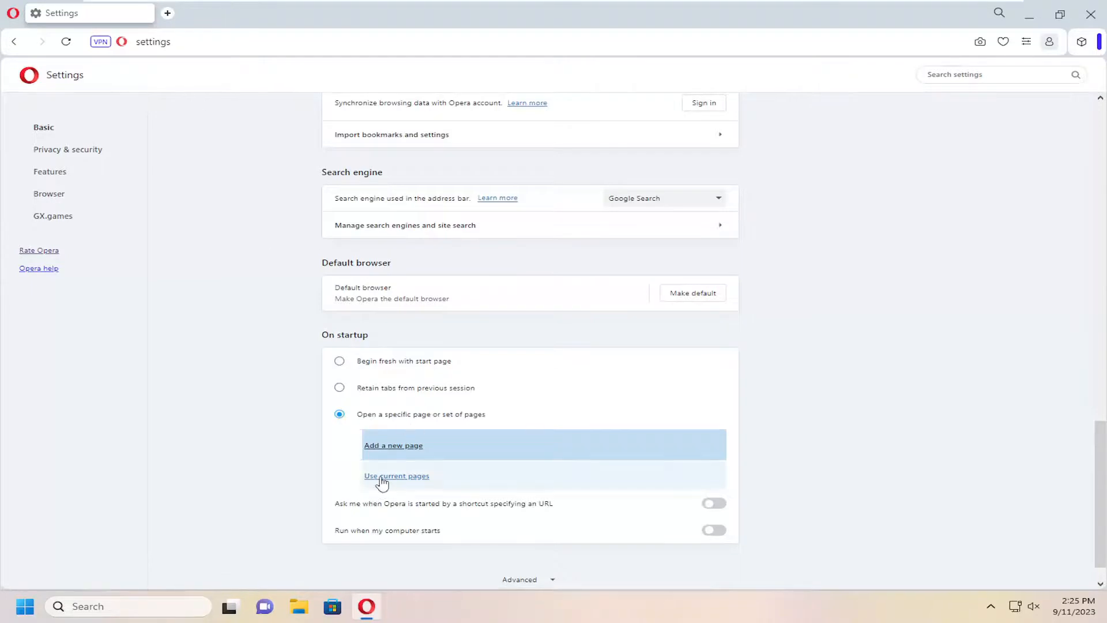
click(339, 387)
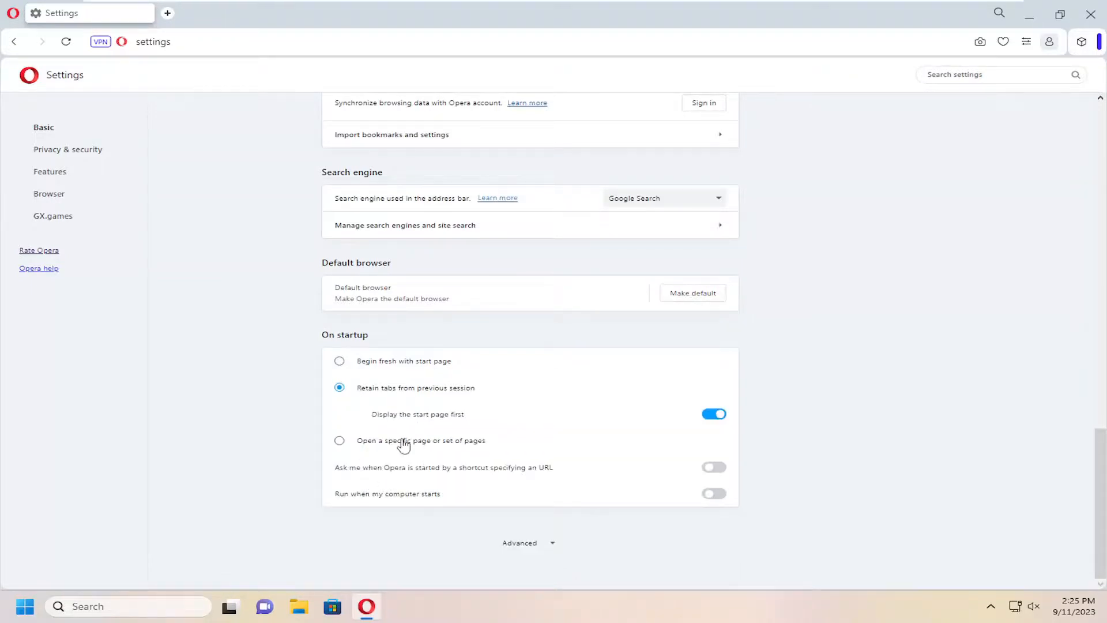
Set the default page zoom to 110% in the Appearance section.
scroll(up, 3)
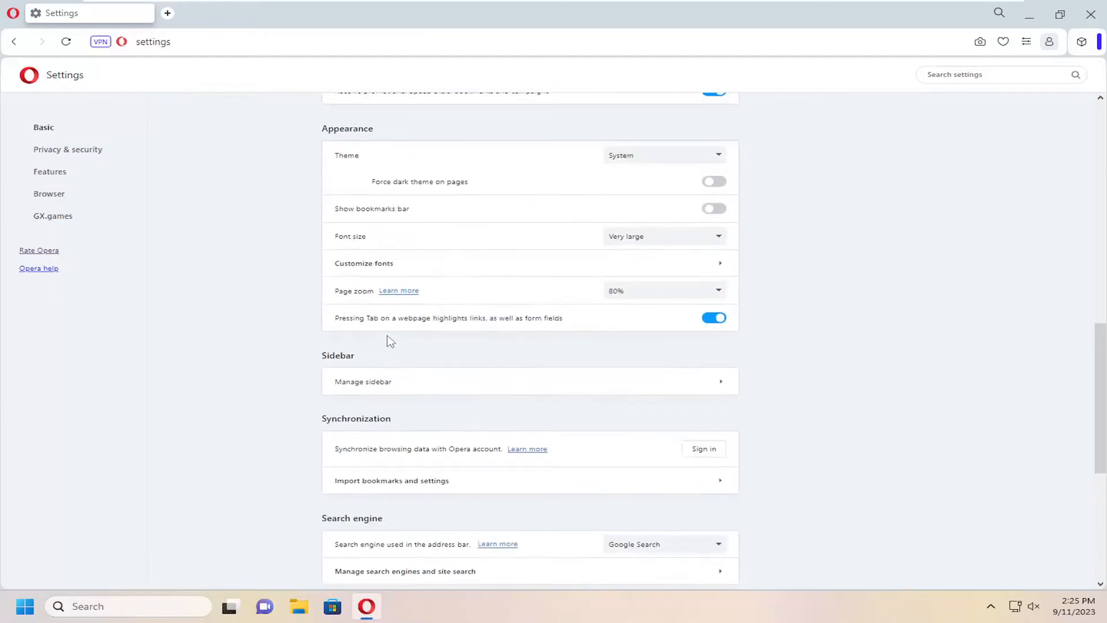
click(662, 291)
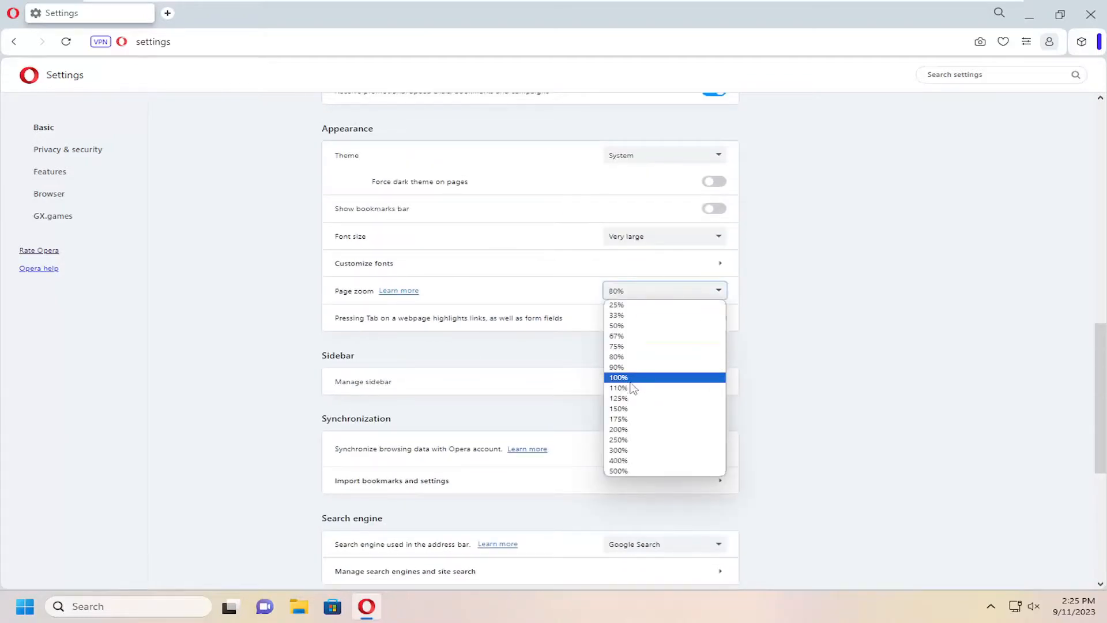
click(618, 387)
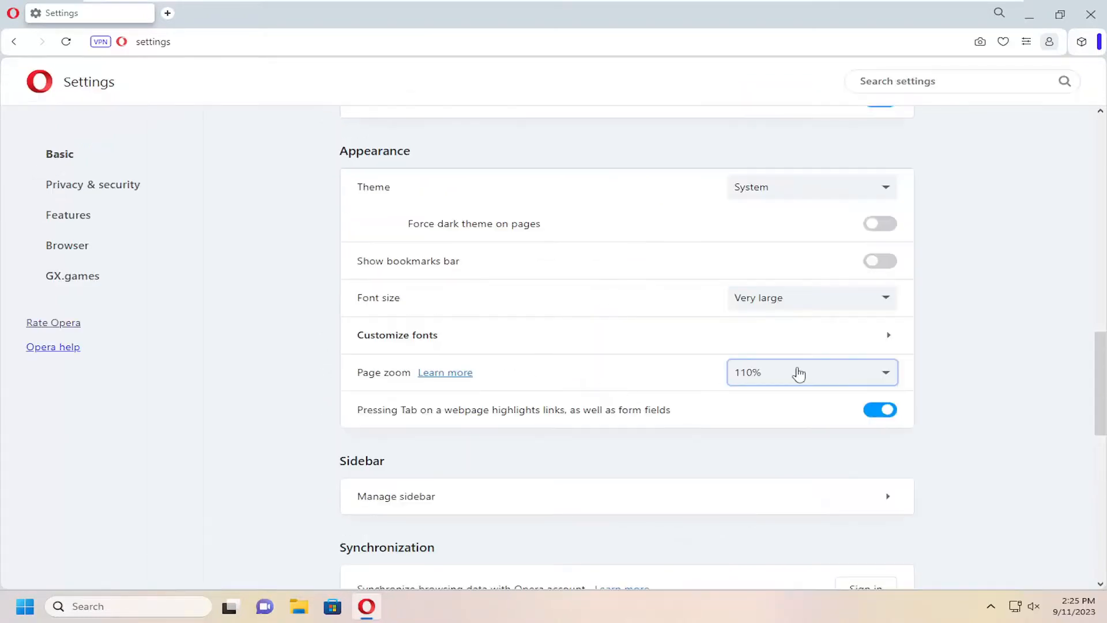